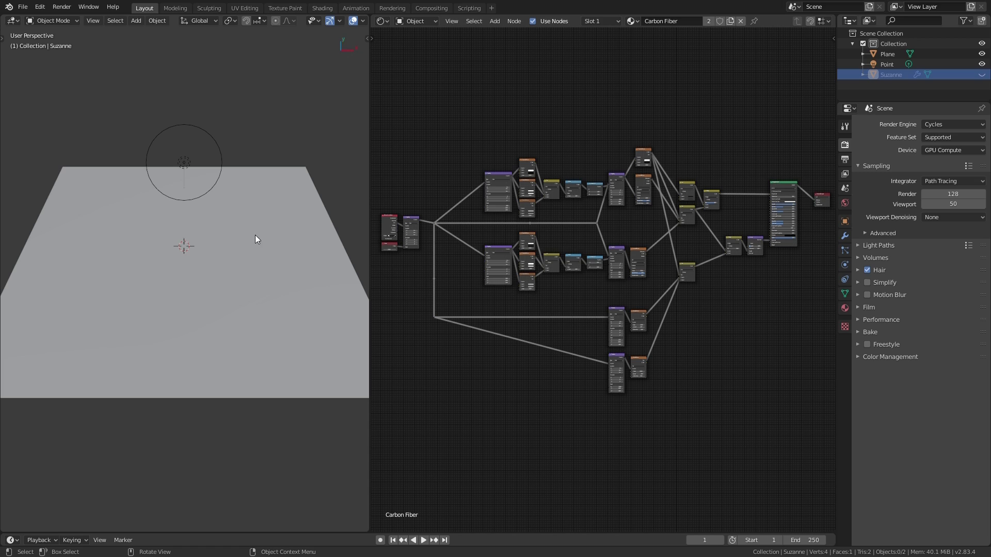
pyautogui.moveTo(924, 119)
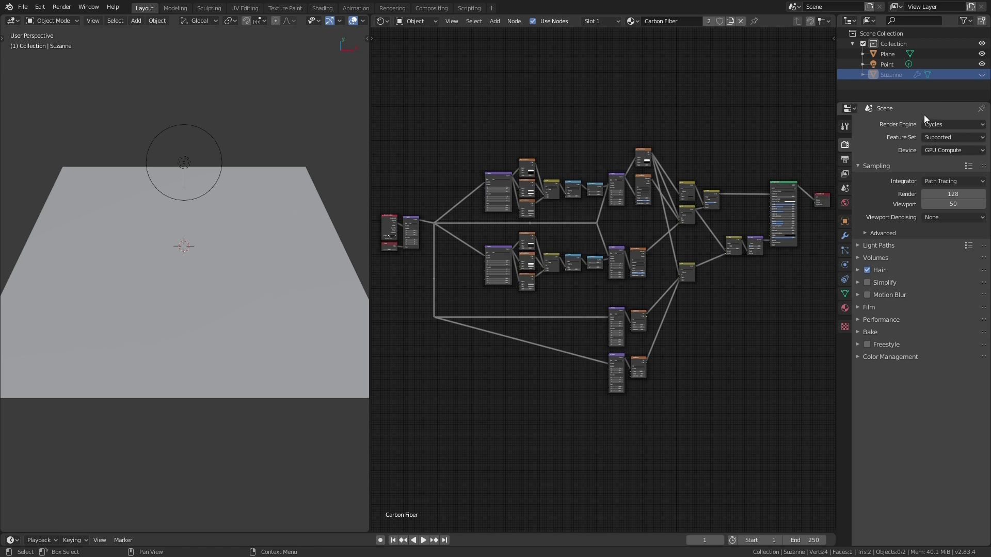
pyautogui.moveTo(945, 124)
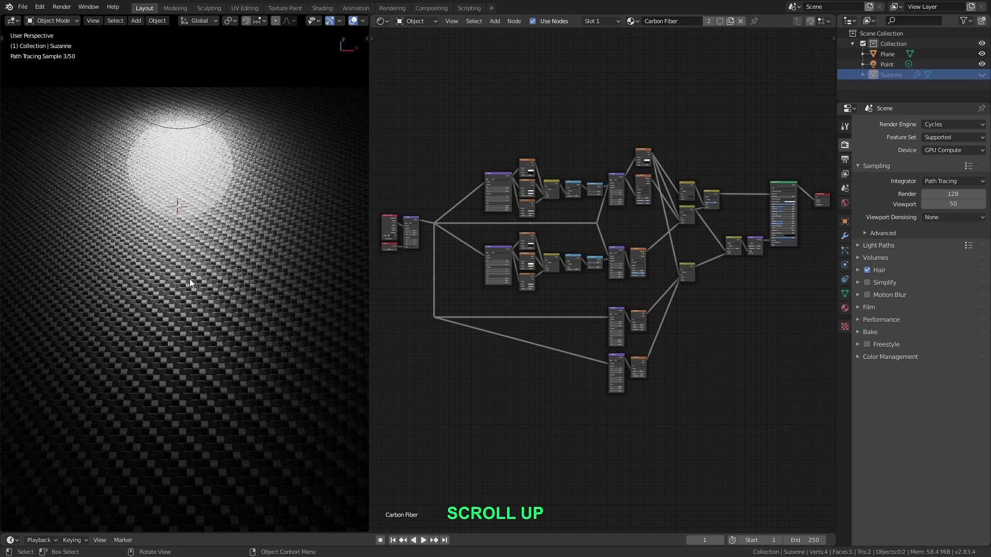
# Step: Zoom out and back in on the rendered carbon fiber plane under the spotlight
pyautogui.scroll(-3)
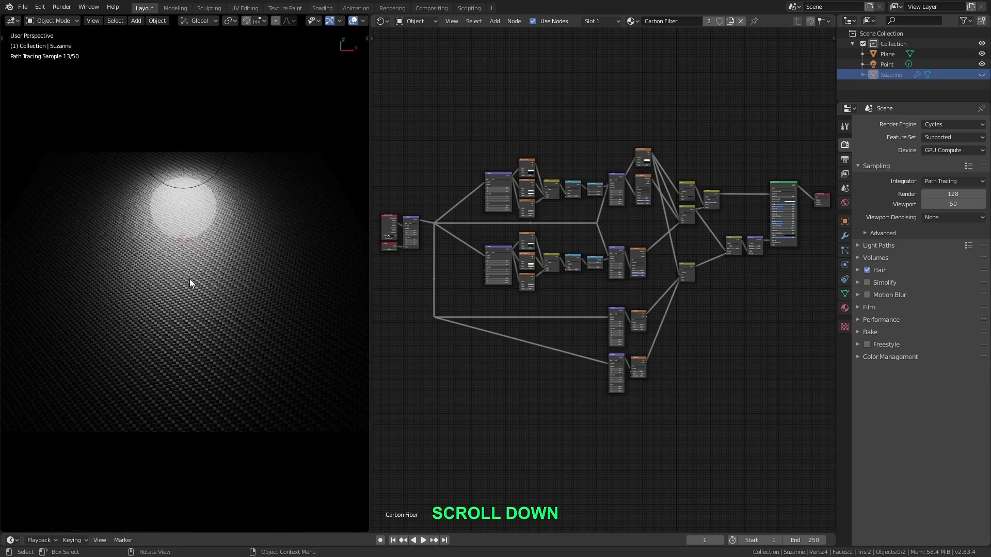
pyautogui.moveTo(181, 148)
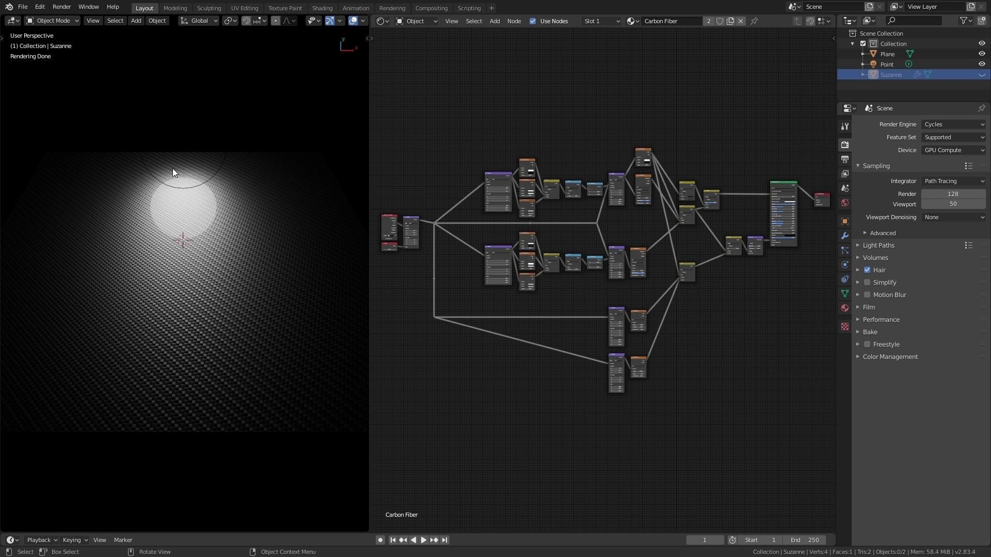
pyautogui.scroll(3)
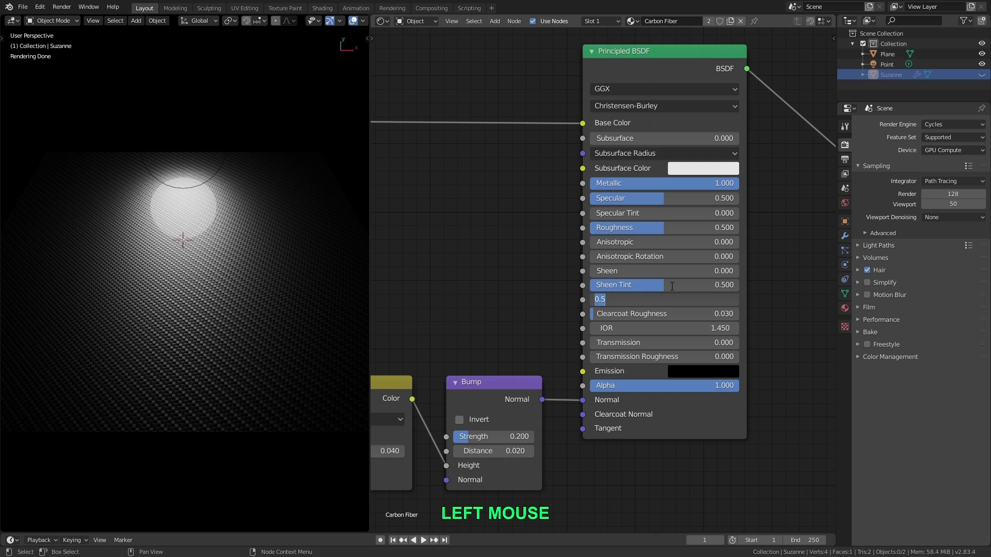
# Step: Set the Principled BSDF Anisotropic value to 1.000 on the Carbon Fiber material
pyautogui.press('Return')
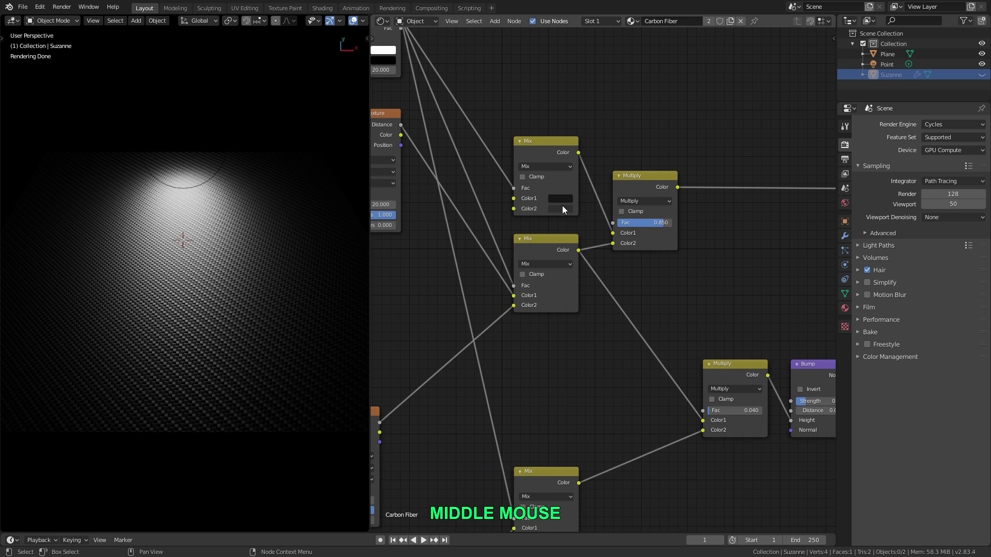
pyautogui.scroll(-3)
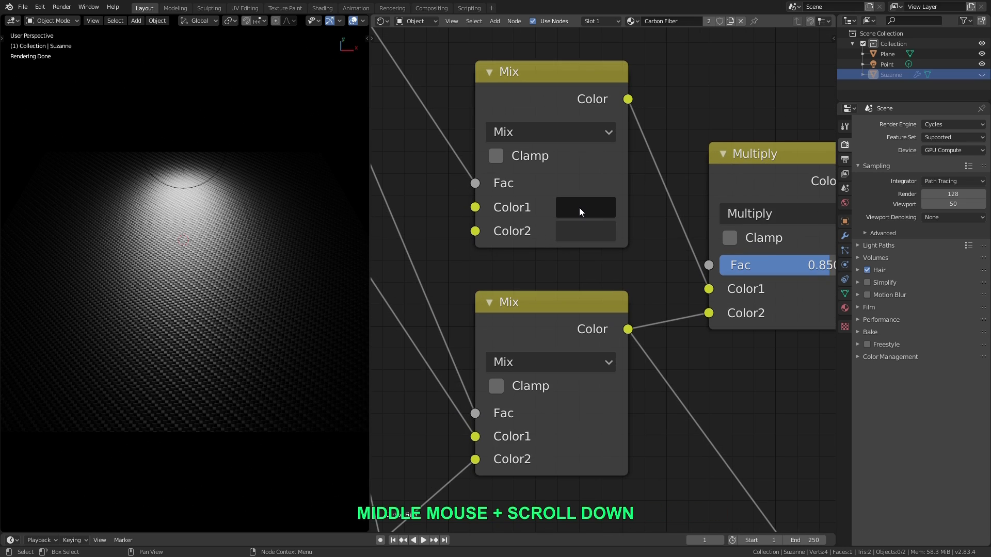
pyautogui.click(584, 218)
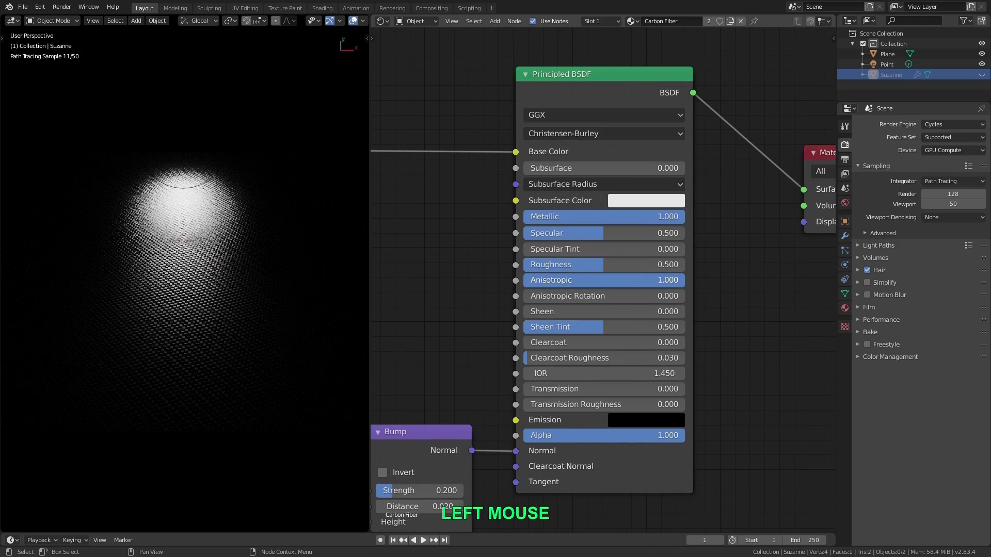
pyautogui.moveTo(189, 240); pyautogui.dragTo(224, 280)
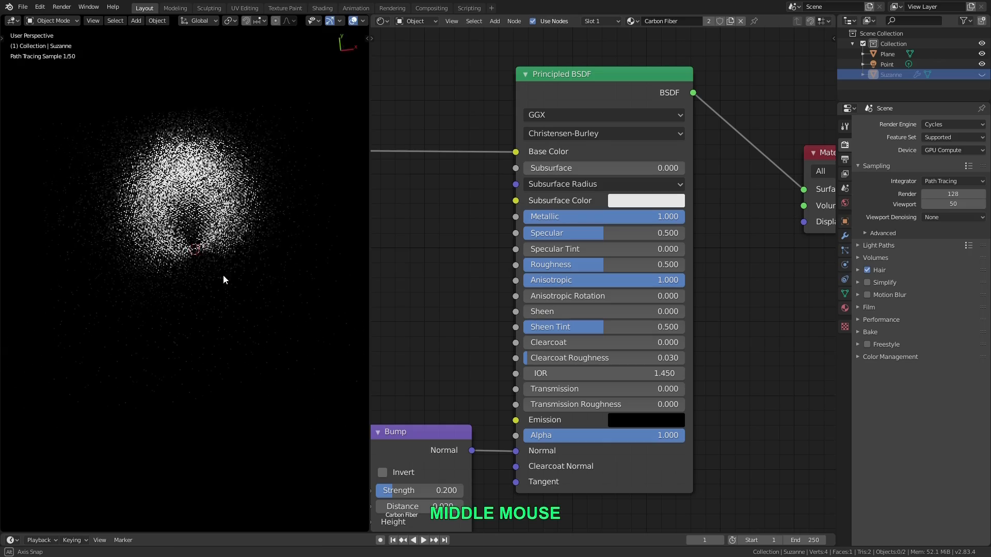
pyautogui.moveTo(223, 280); pyautogui.dragTo(228, 347)
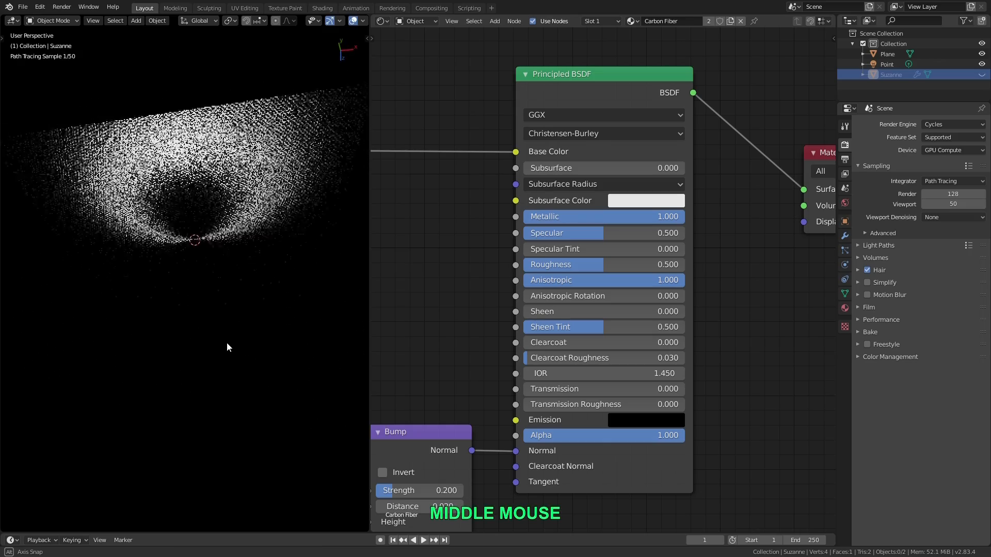
pyautogui.moveTo(228, 347); pyautogui.dragTo(116, 288)
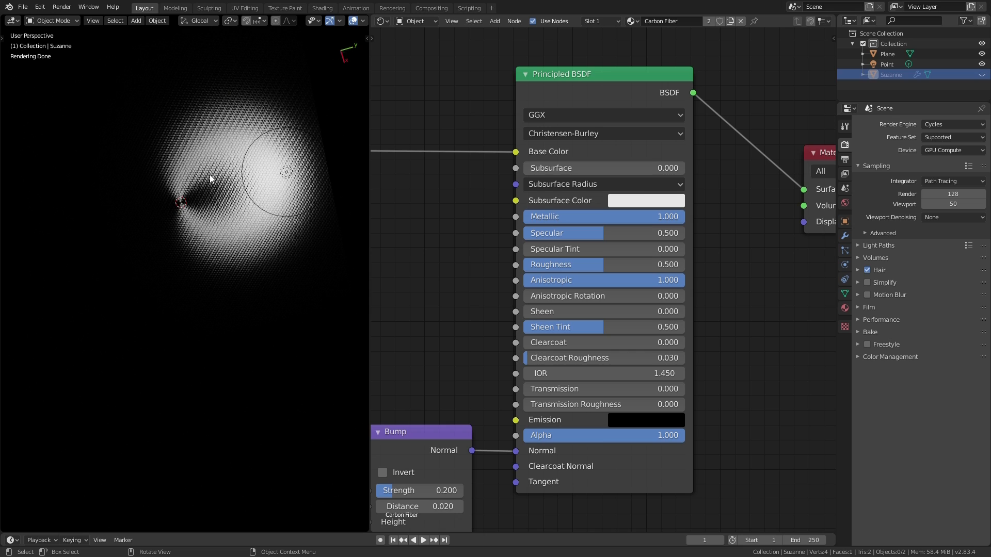
pyautogui.scroll(-3)
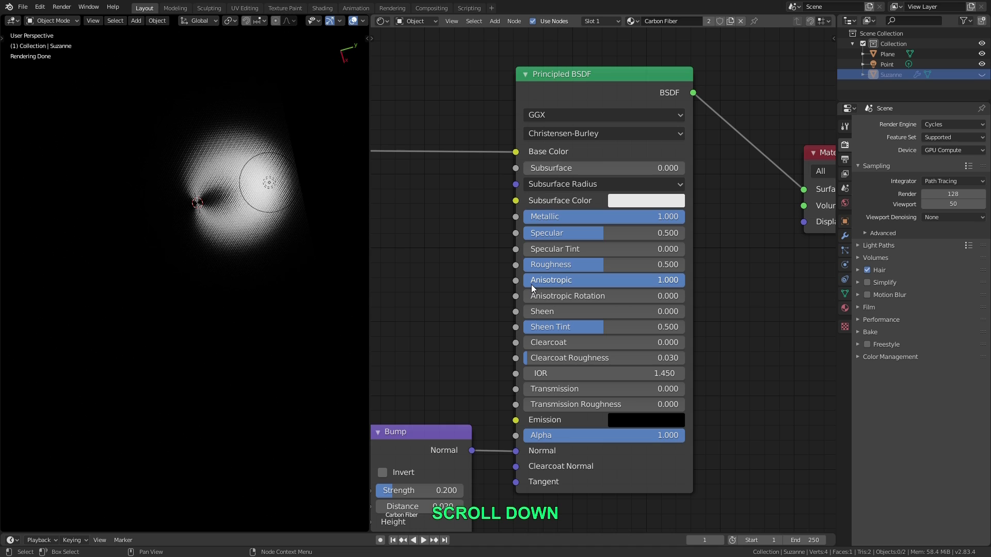
pyautogui.scroll(-3)
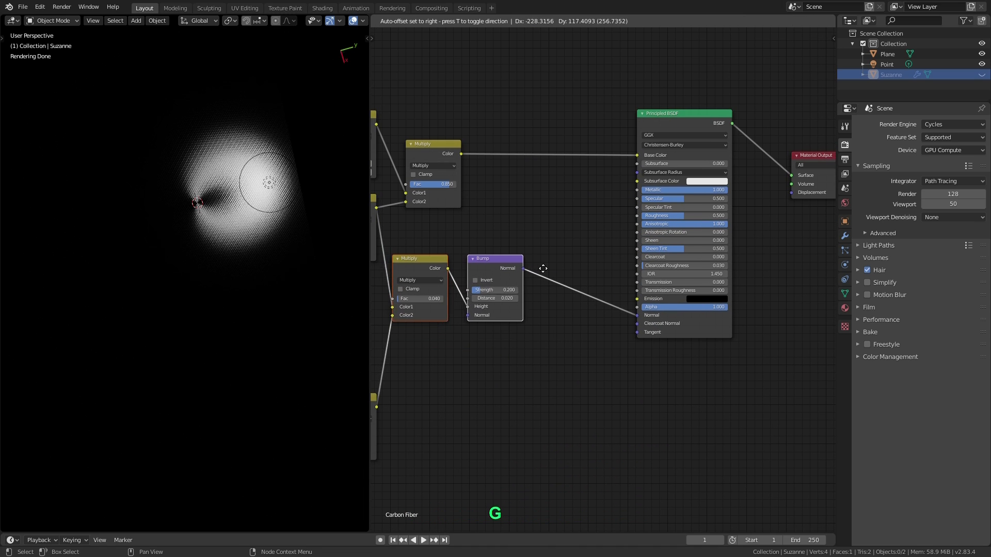
# Step: Add a Tangent input node and wire its output into the Principled BSDF Tangent socket
pyautogui.moveTo(543, 269); pyautogui.dragTo(550, 346)
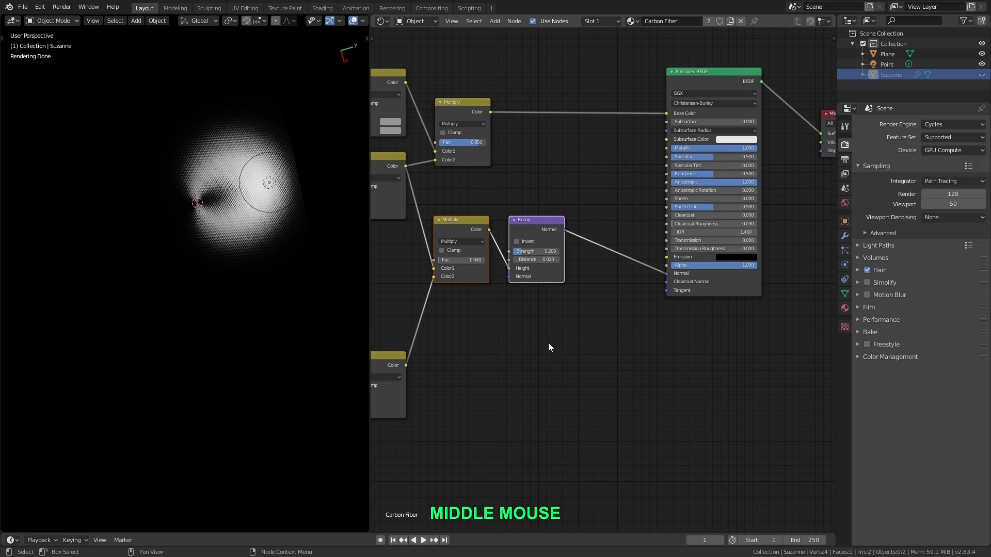
pyautogui.press('shift+a')
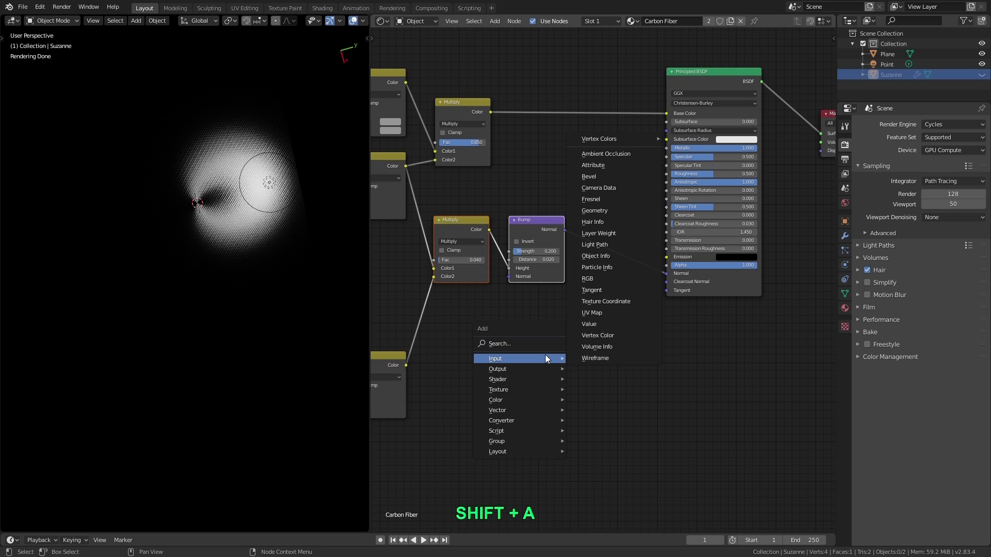
pyautogui.moveTo(617, 297)
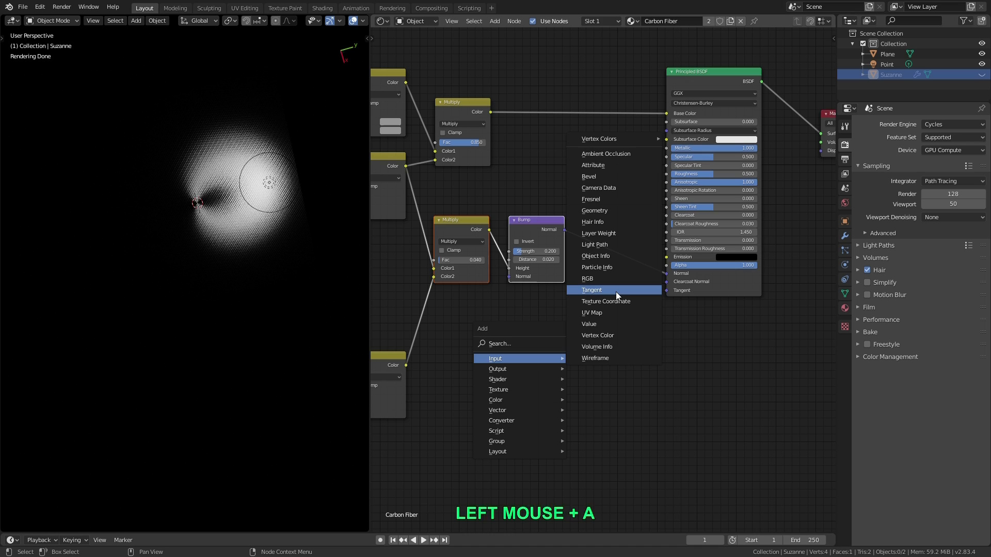
pyautogui.click(592, 289)
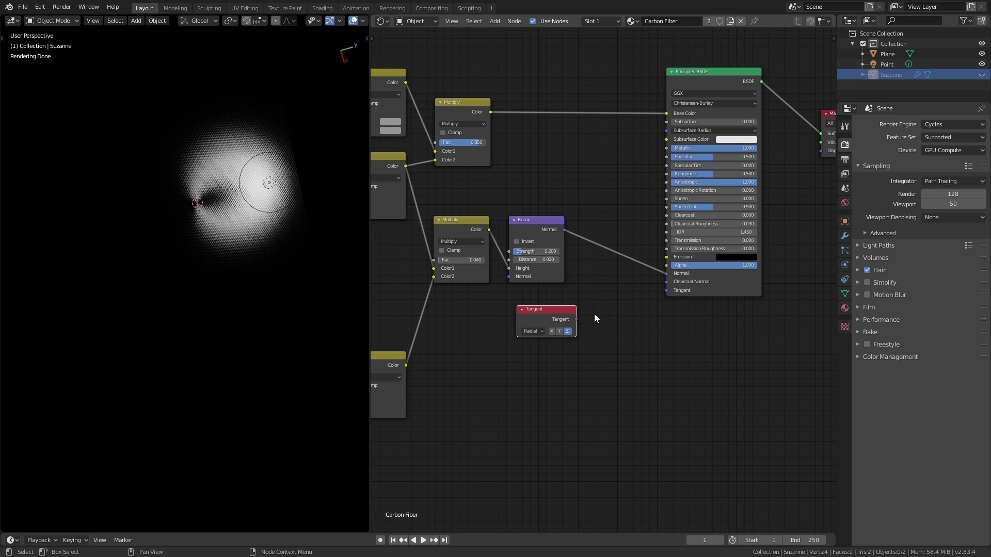
pyautogui.moveTo(574, 318); pyautogui.dragTo(665, 290)
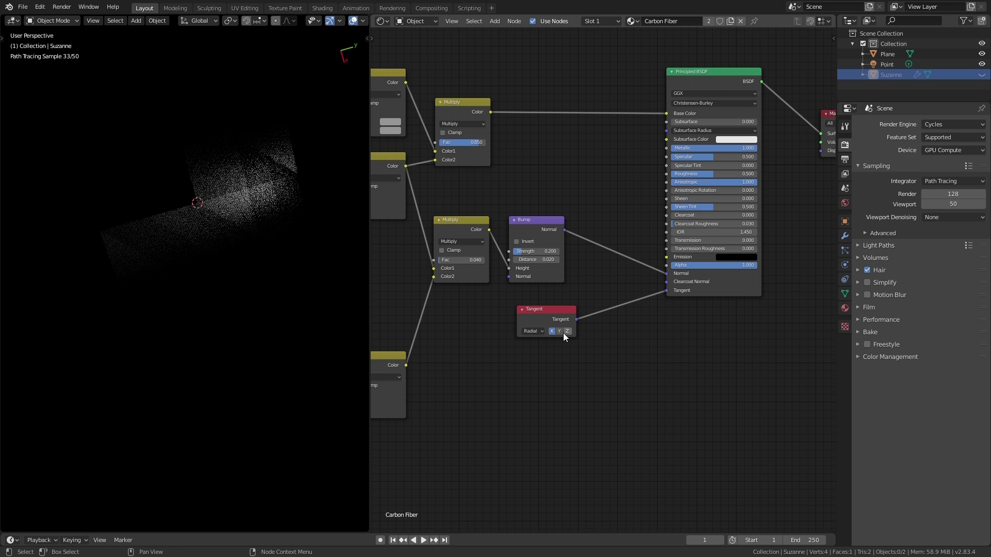
# Step: Set the Tangent node's method to UV Map so the tangent follows the UVs
pyautogui.click(566, 330)
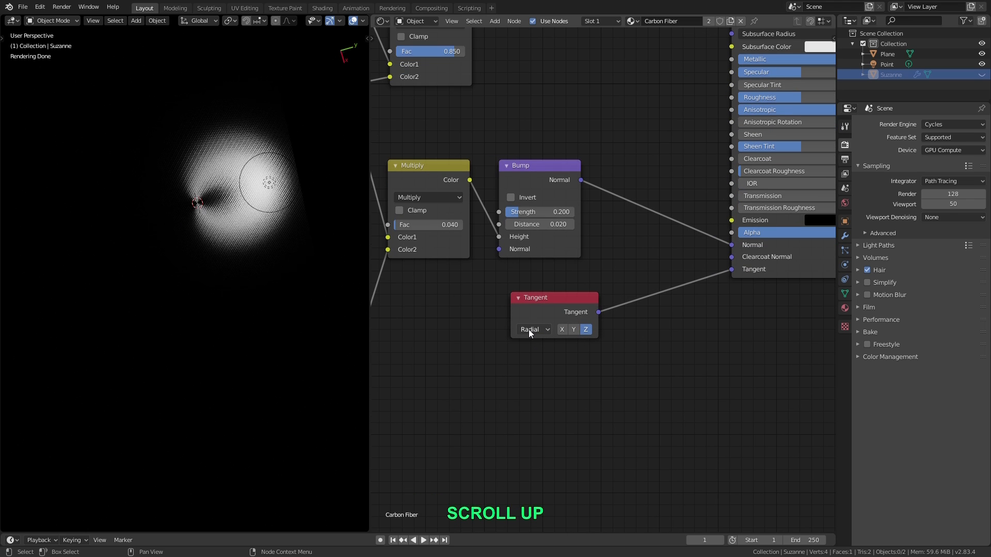
pyautogui.moveTo(531, 329)
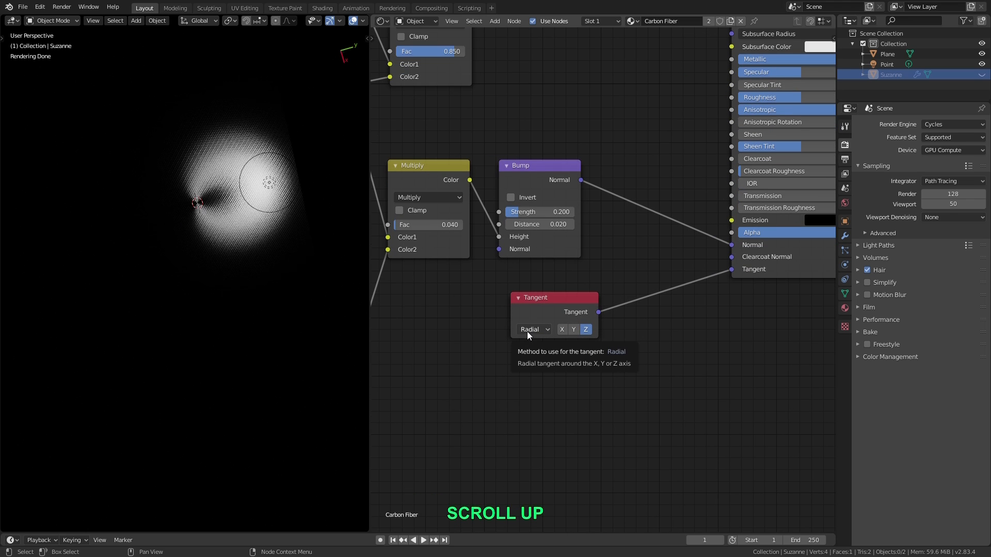
pyautogui.scroll(3)
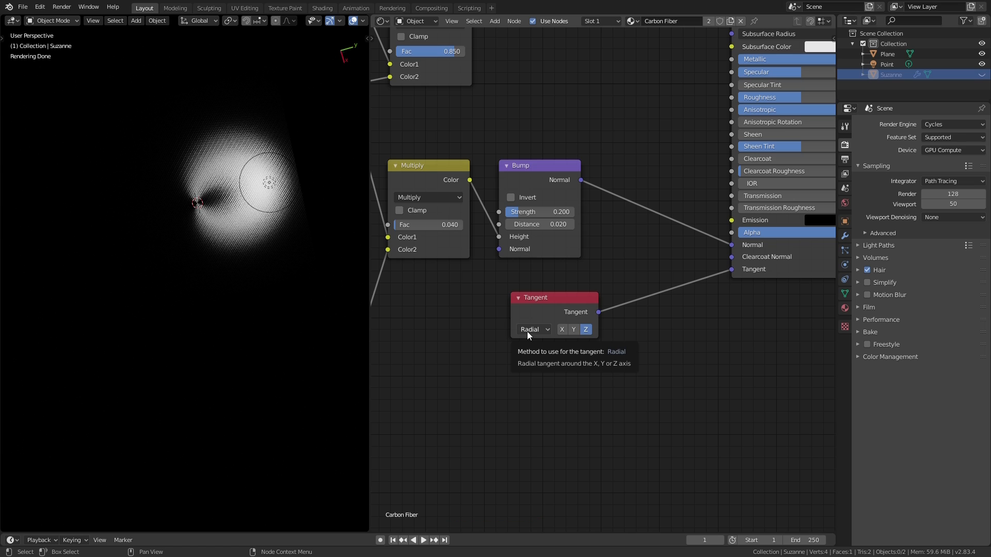
pyautogui.click(533, 329)
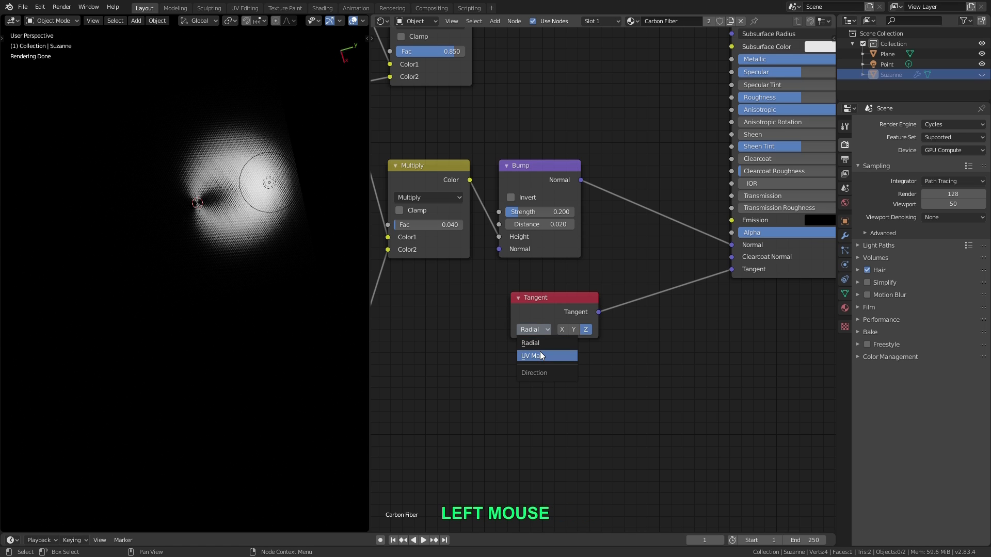
pyautogui.click(546, 355)
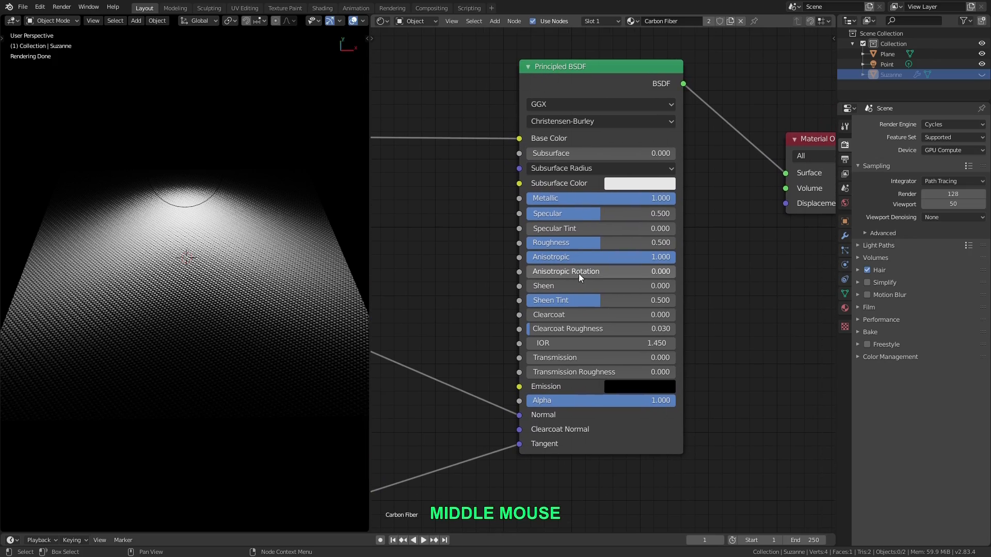
pyautogui.moveTo(569, 271); pyautogui.dragTo(594, 271)
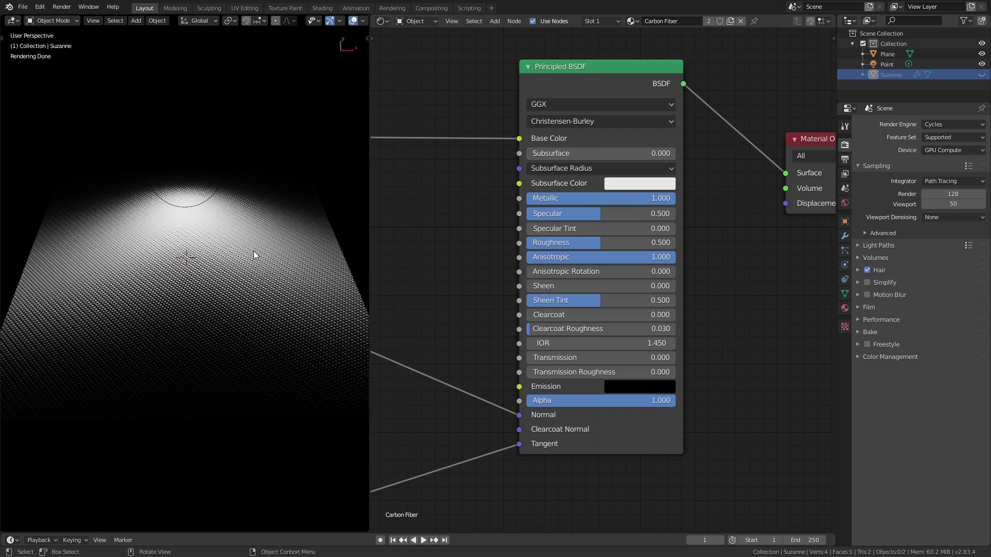
pyautogui.moveTo(402, 259)
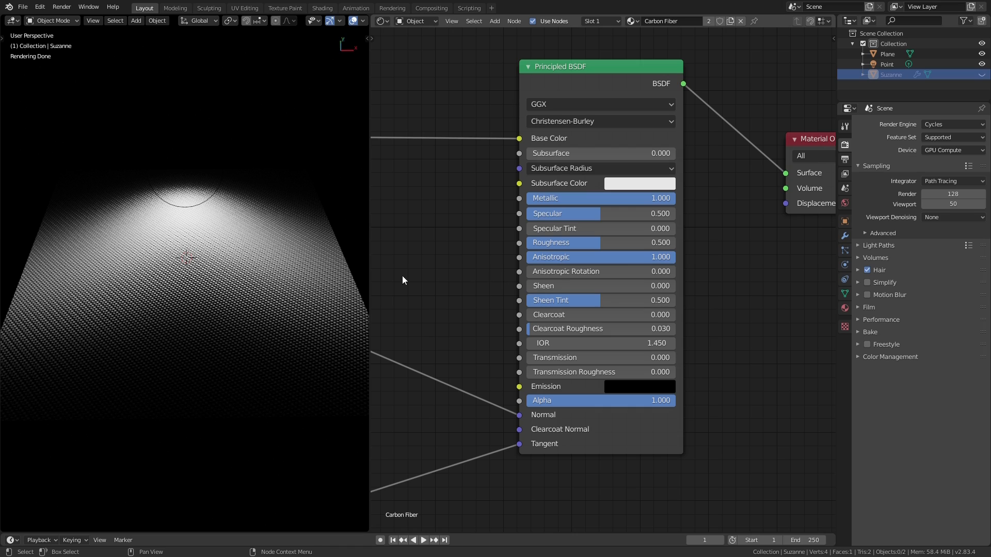
pyautogui.moveTo(75, 262)
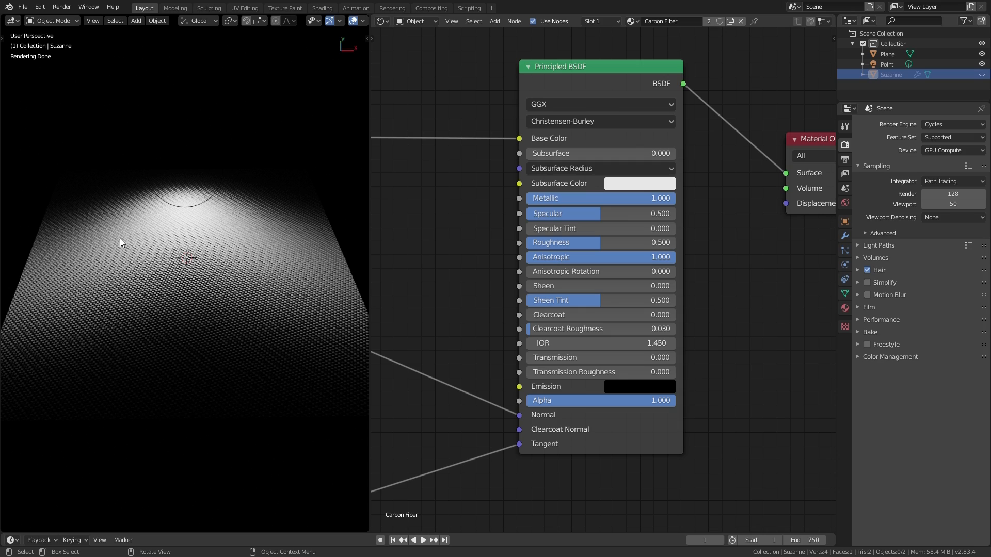
pyautogui.moveTo(247, 245)
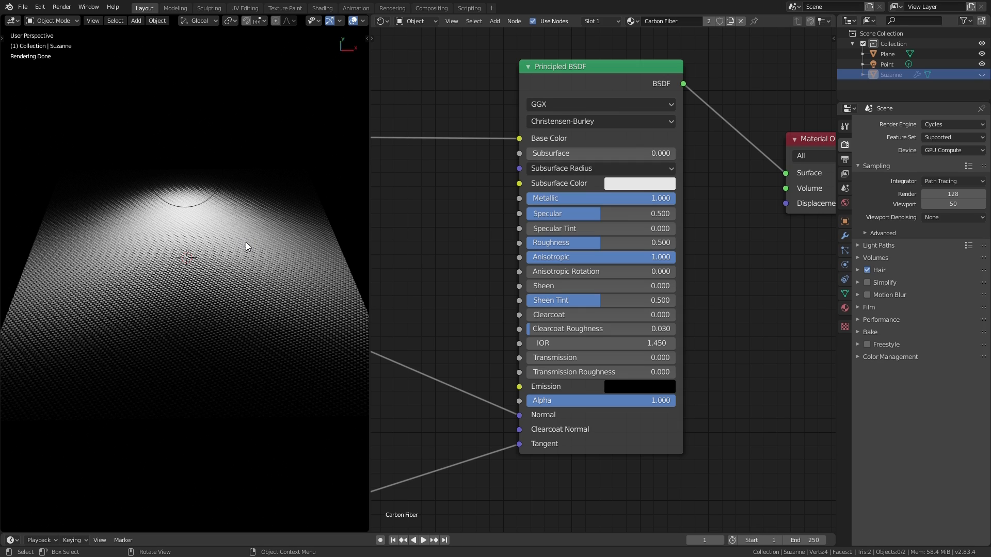
pyautogui.moveTo(252, 242)
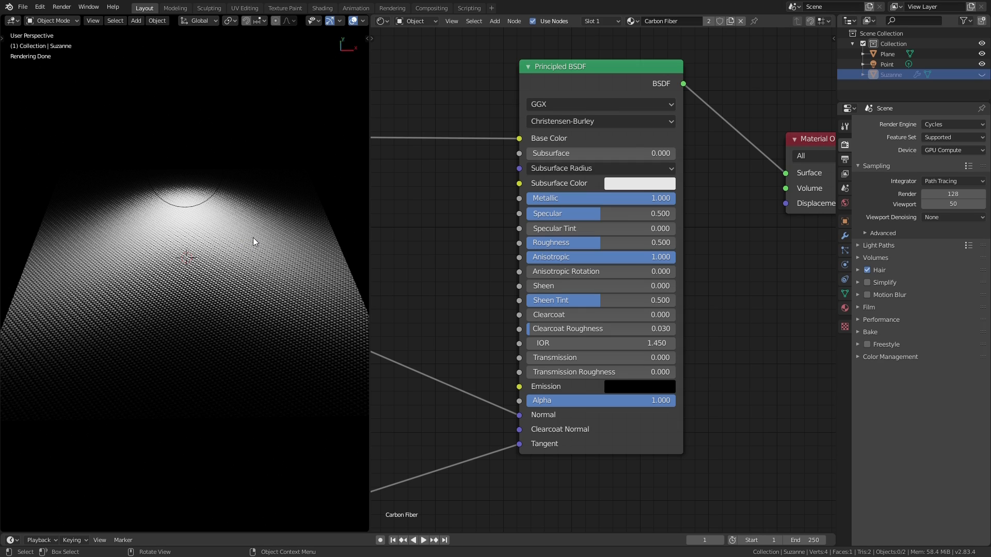
pyautogui.moveTo(274, 245)
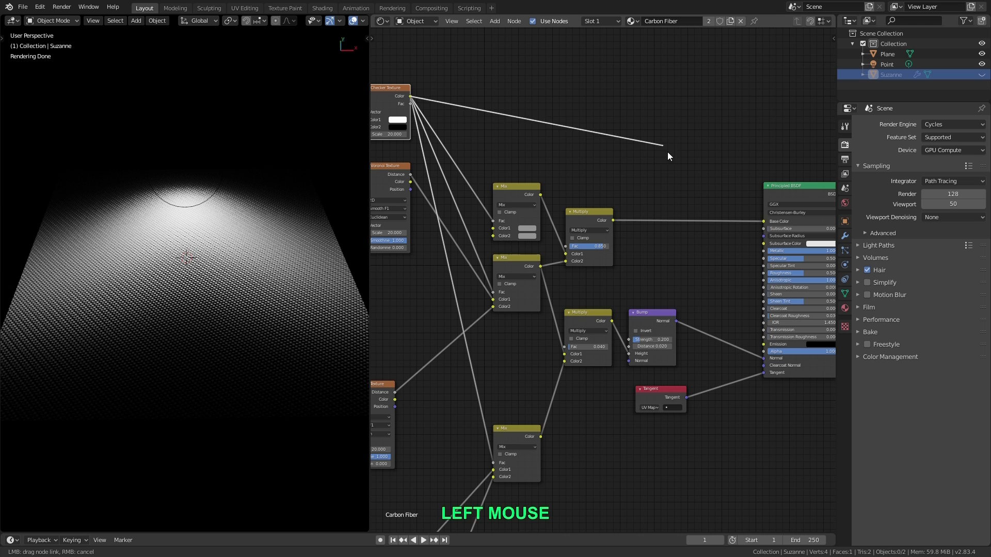
# Step: Link the Checker Texture Color output into the Principled BSDF Anisotropic Rotation input
pyautogui.moveTo(669, 156); pyautogui.dragTo(762, 291)
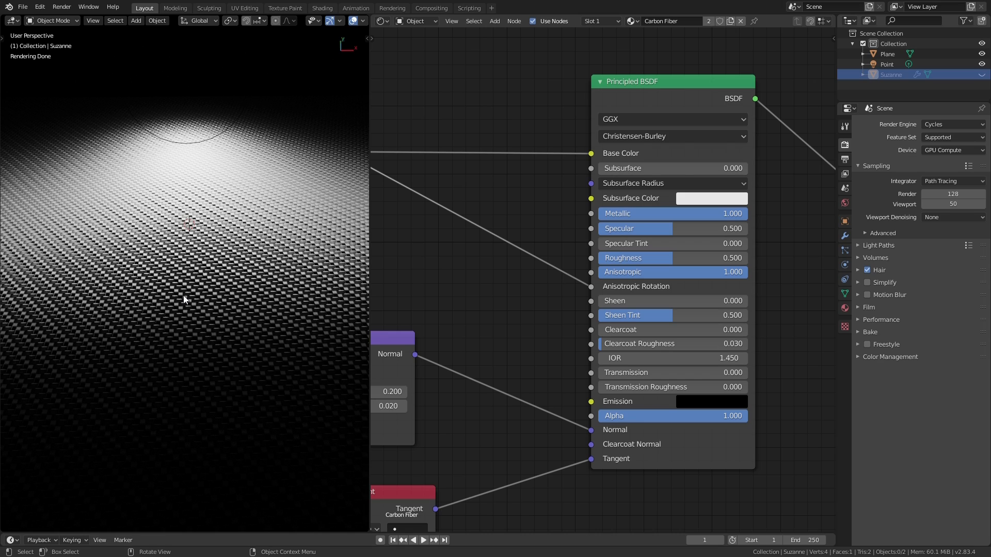
pyautogui.moveTo(464, 284)
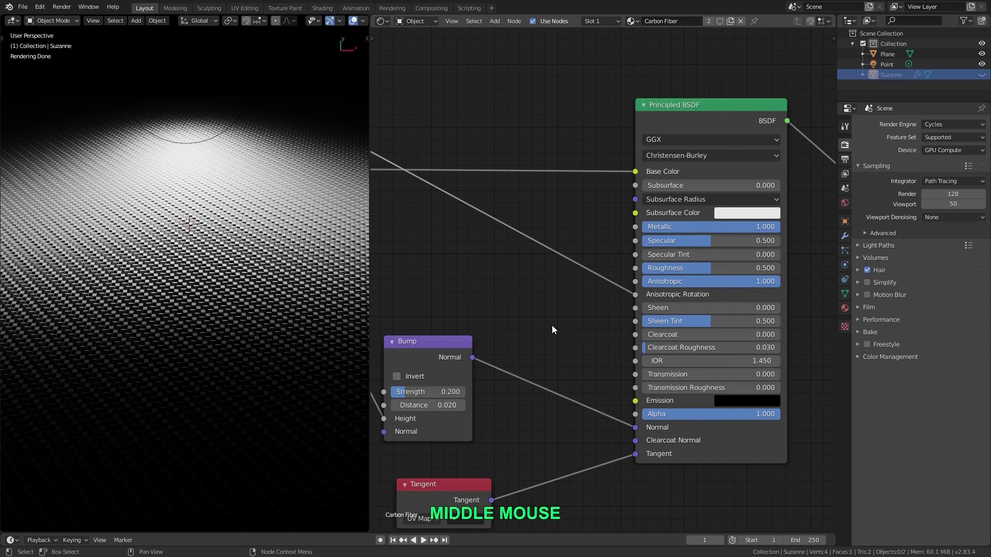
# Step: Insert a Map Range node on the checker-to-rotation link with To Min 0.250, then inspect the plane
pyautogui.press('shift+a')
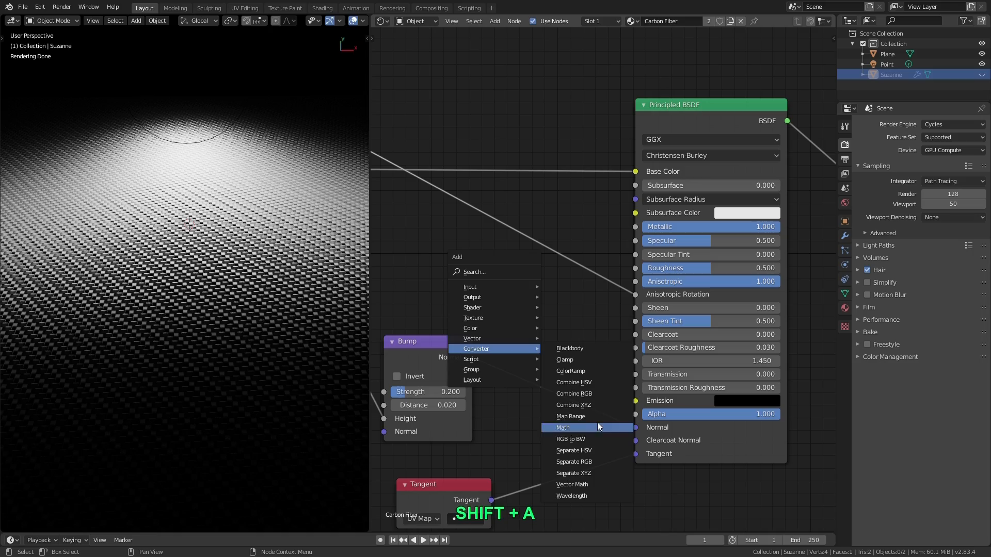
pyautogui.click(570, 416)
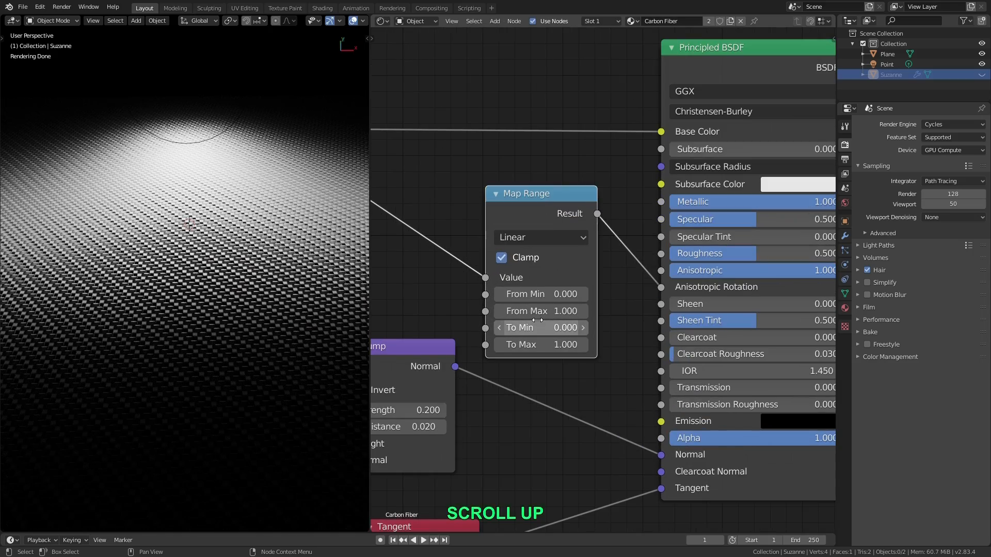
pyautogui.moveTo(574, 361)
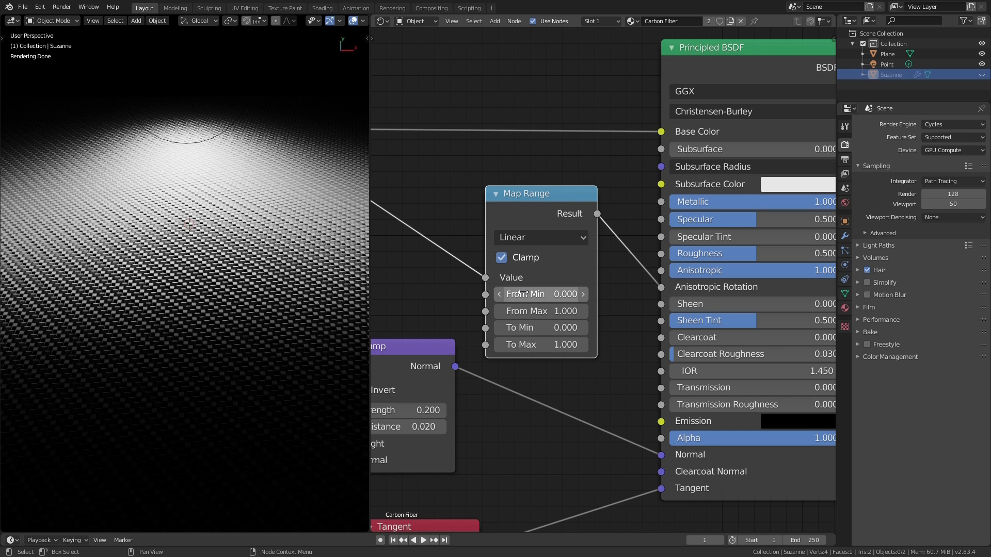
pyautogui.scroll(3)
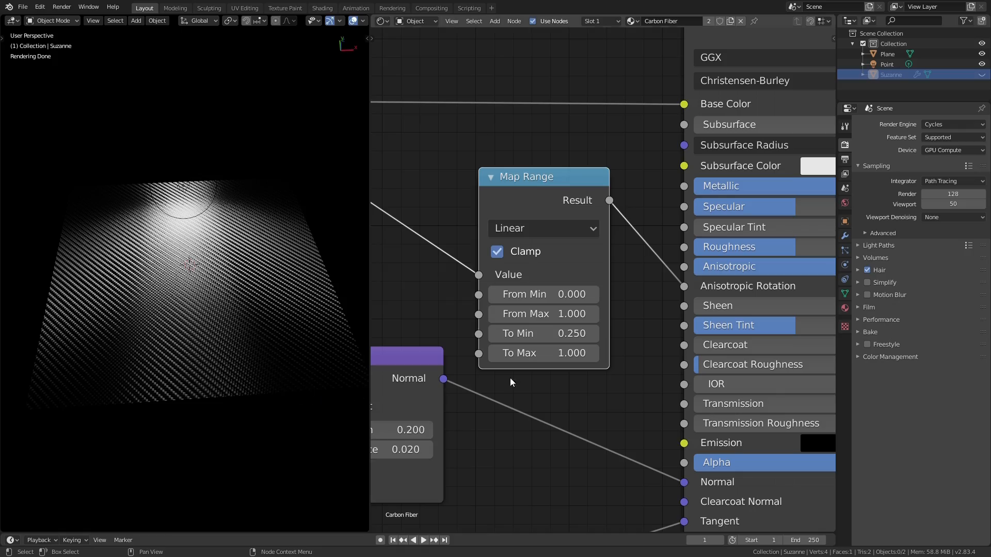
pyautogui.scroll(3)
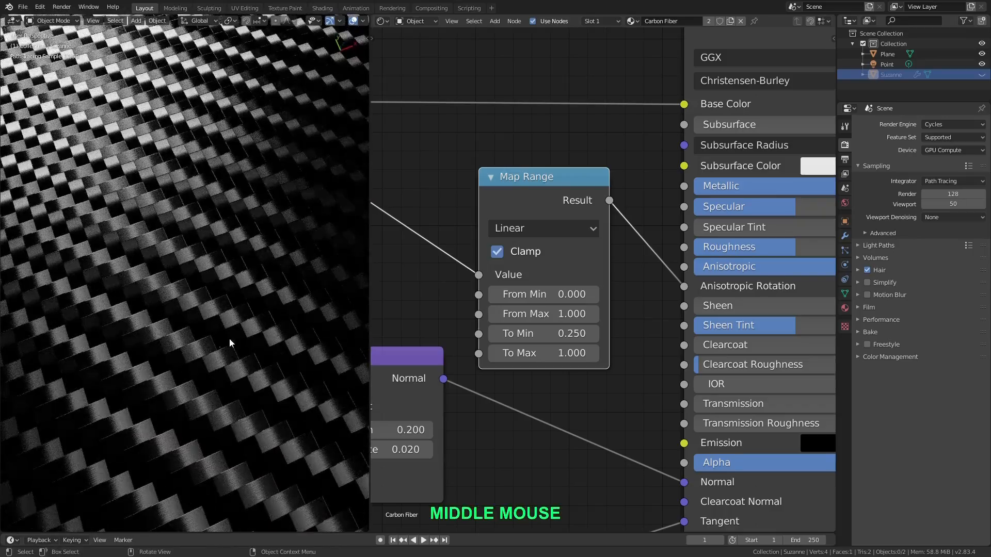
pyautogui.moveTo(231, 343); pyautogui.dragTo(198, 340)
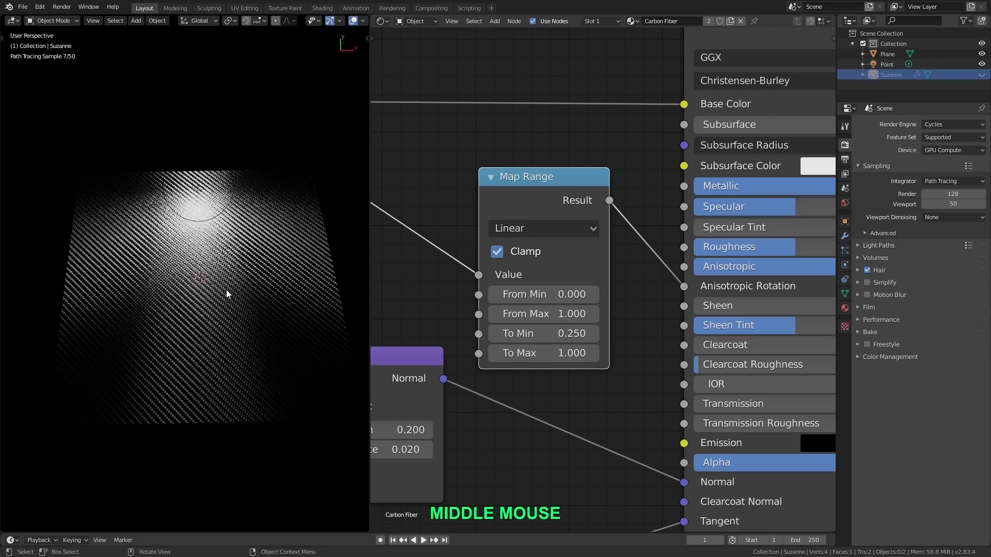
# Step: Set Anisotropic to 0.900 and Roughness to 0.300 on the Principled BSDF
pyautogui.scroll(-3)
pyautogui.write('.9')
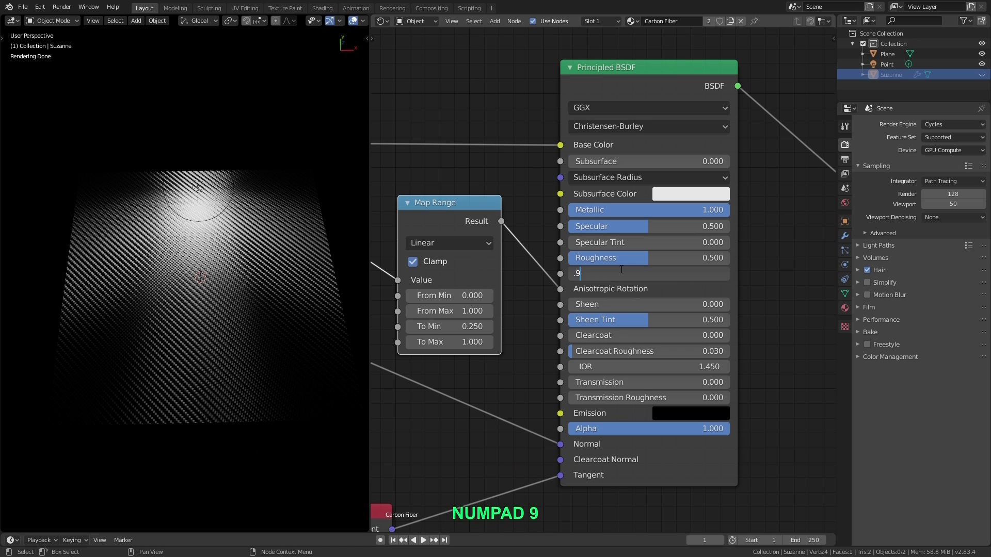
pyautogui.press('enter')
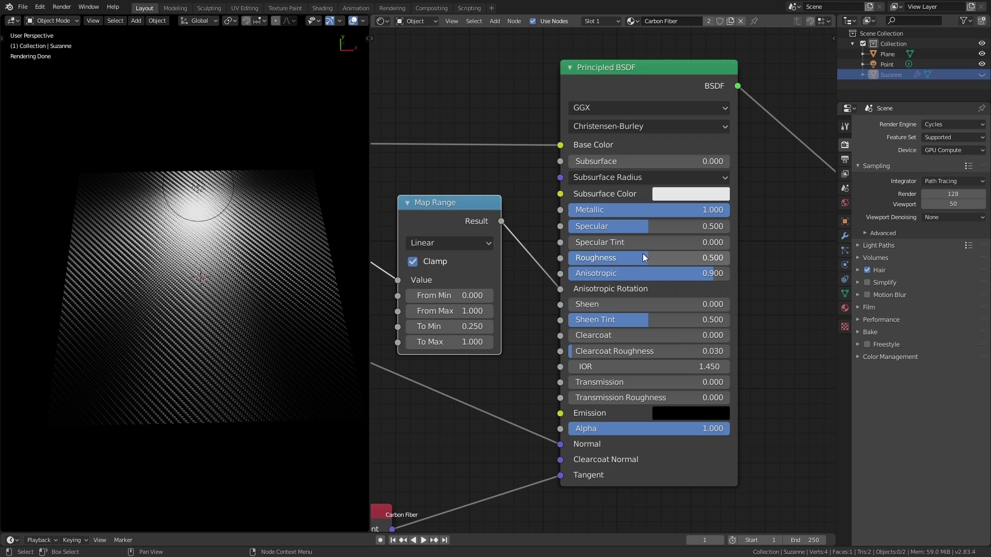
pyautogui.moveTo(644, 259)
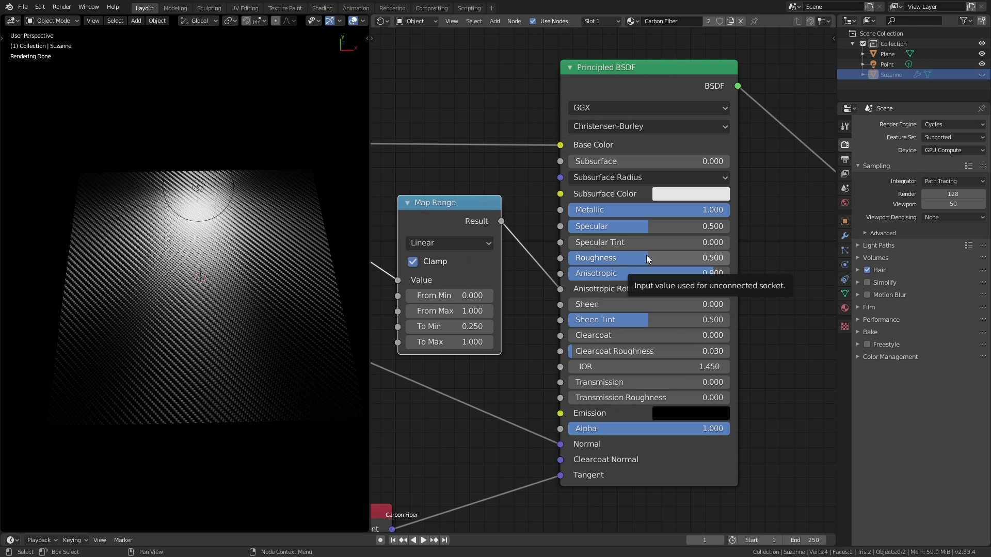
pyautogui.moveTo(662, 259)
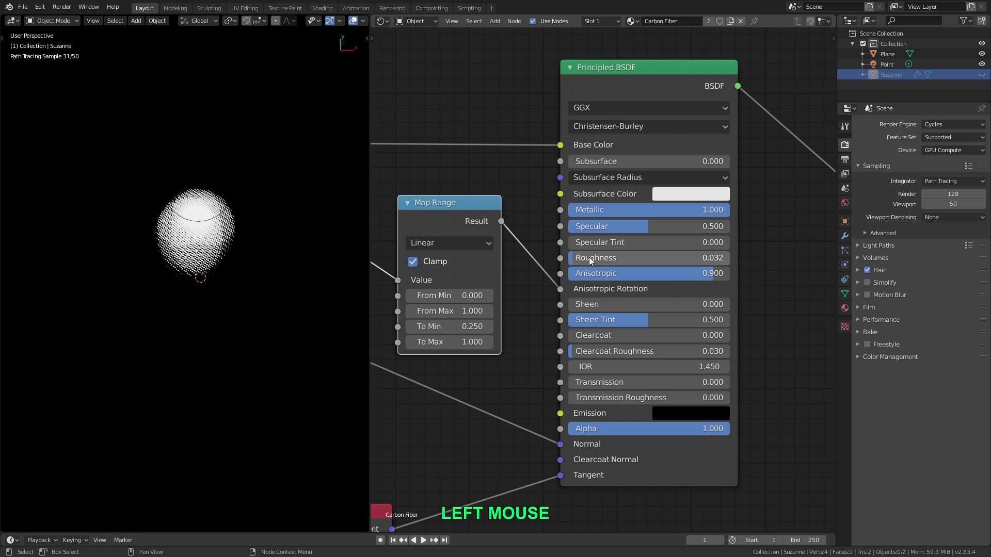
pyautogui.moveTo(594, 257); pyautogui.dragTo(632, 257)
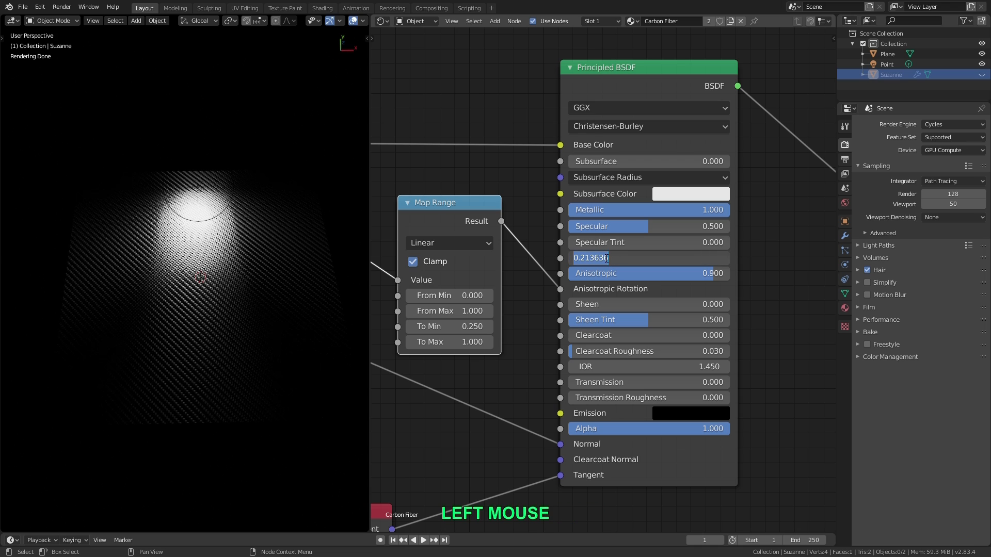
pyautogui.write('0.300')
pyautogui.press('Return')
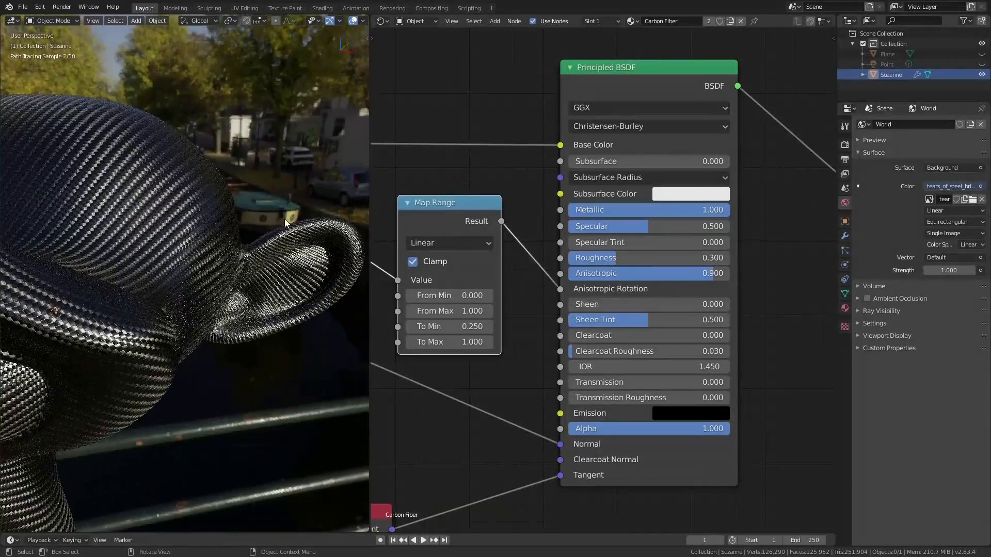
# Step: Set the Principled BSDF Clearcoat to 1.000 for a glossy top layer
pyautogui.click(648, 335)
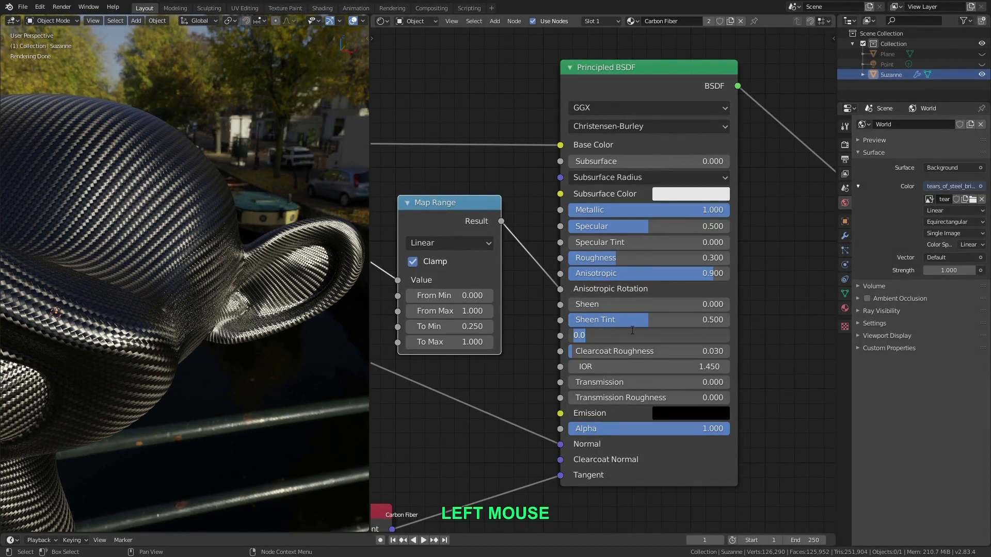
pyautogui.write('1.000')
pyautogui.press('Return')
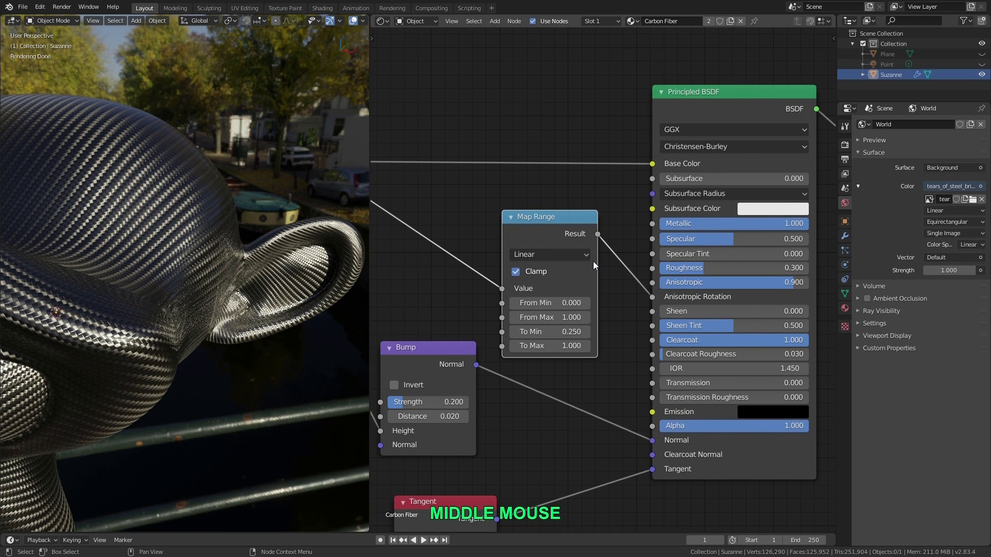
pyautogui.moveTo(394, 204)
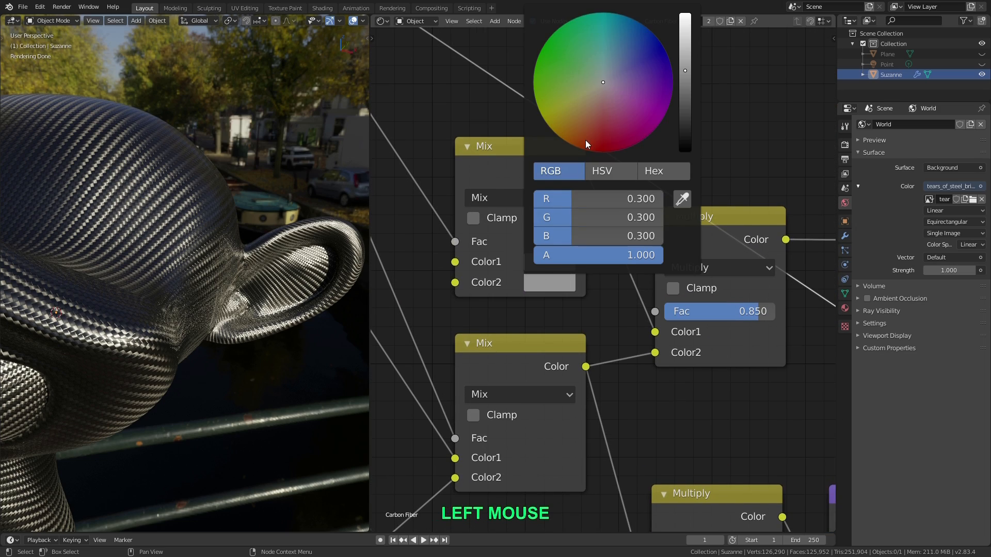
# Step: Change the Mix node's Color2 to a deep purple hue, tinting the weave violet
pyautogui.click(672, 78)
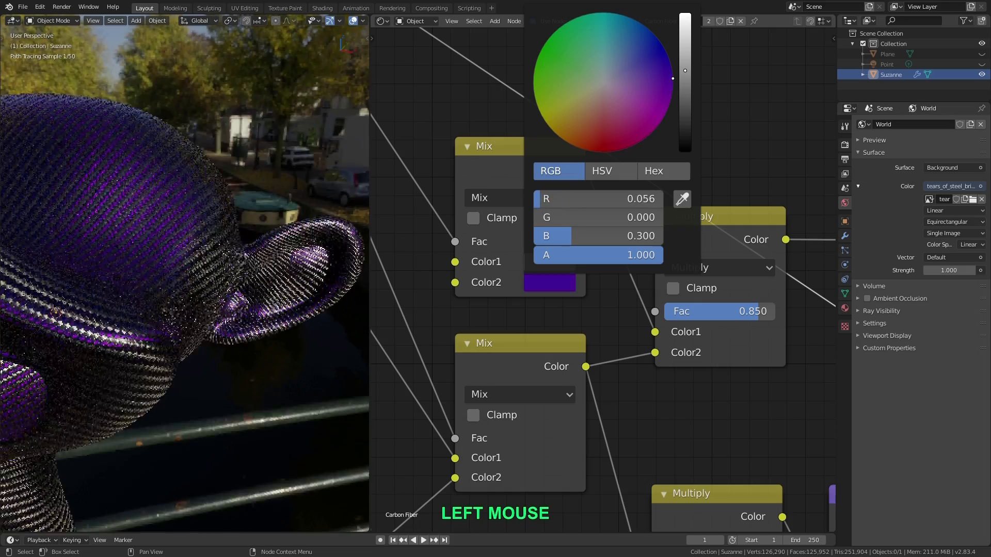